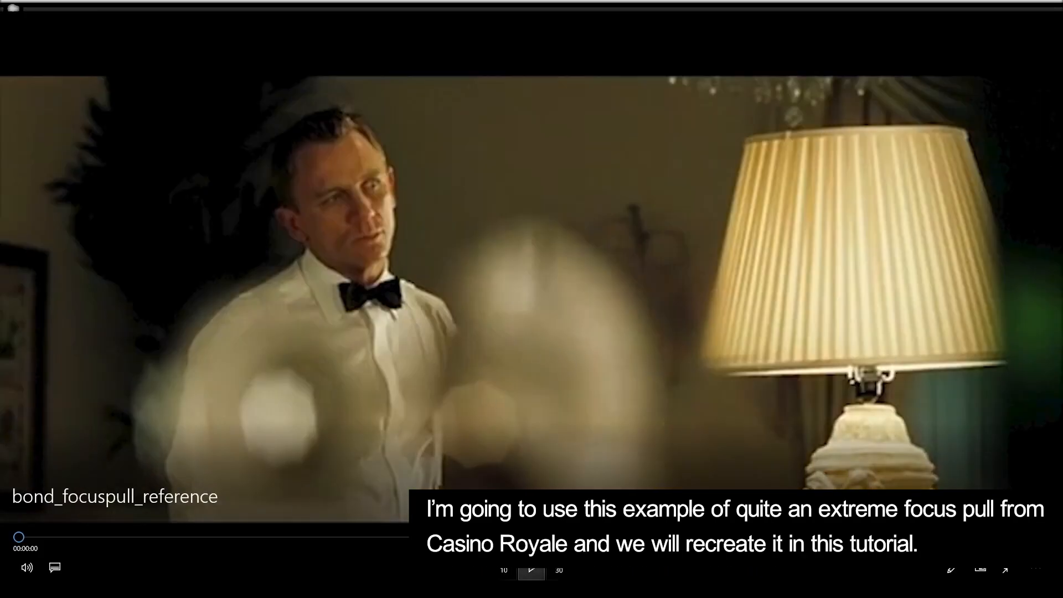
- Play the bond_focuspull_reference clip to watch the extreme focus pull
{"action": "left_click", "coordinate": [530, 571]}
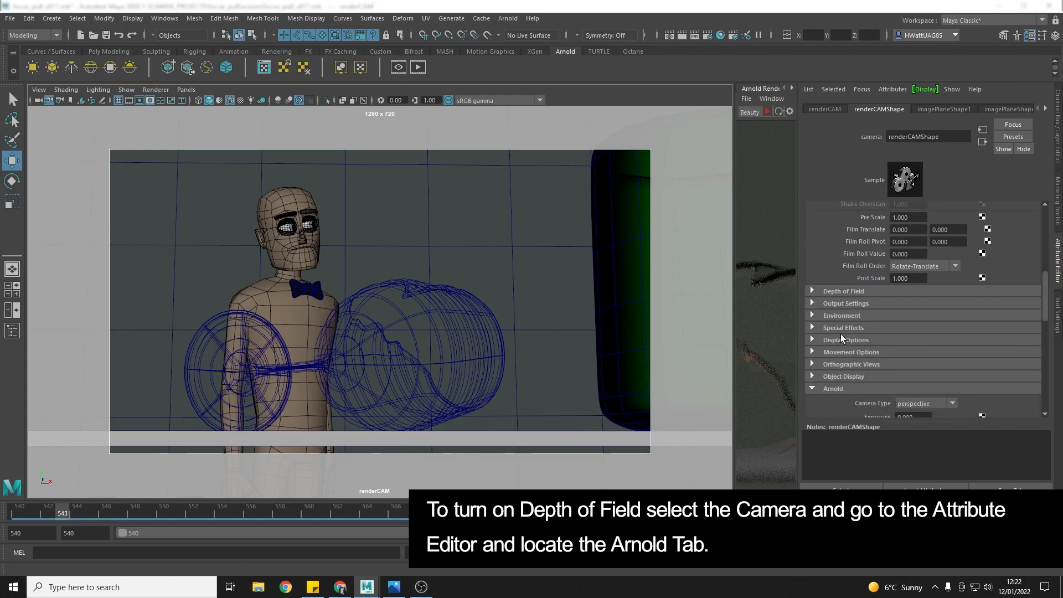
- Expand Depth of Field and reveal the Arnold section of renderCAMShape
{"action": "scroll", "scroll_direction": "down", "scroll_amount": 3}
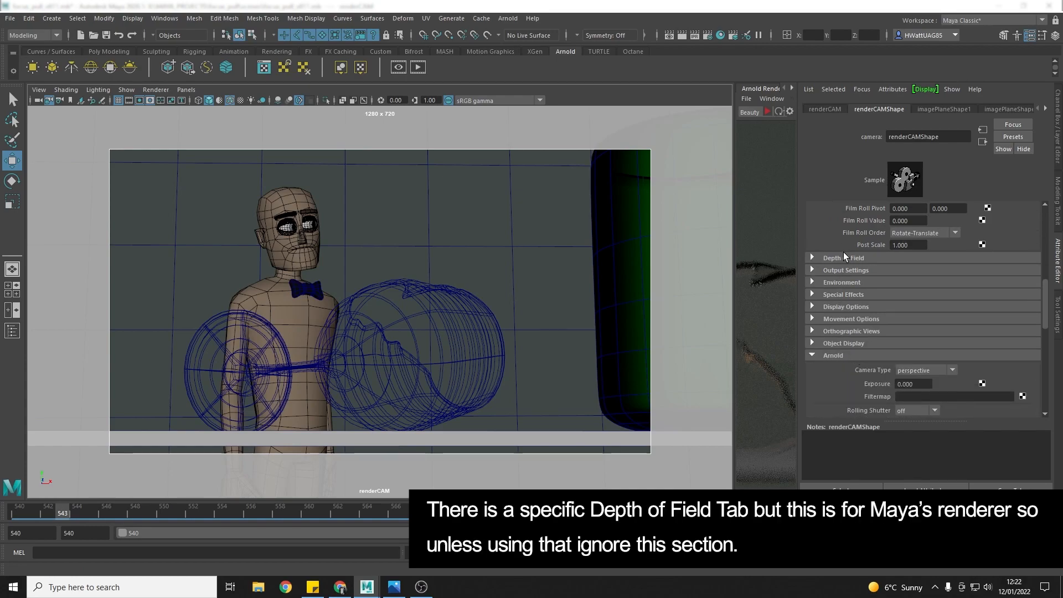
{"action": "left_click", "coordinate": [842, 258]}
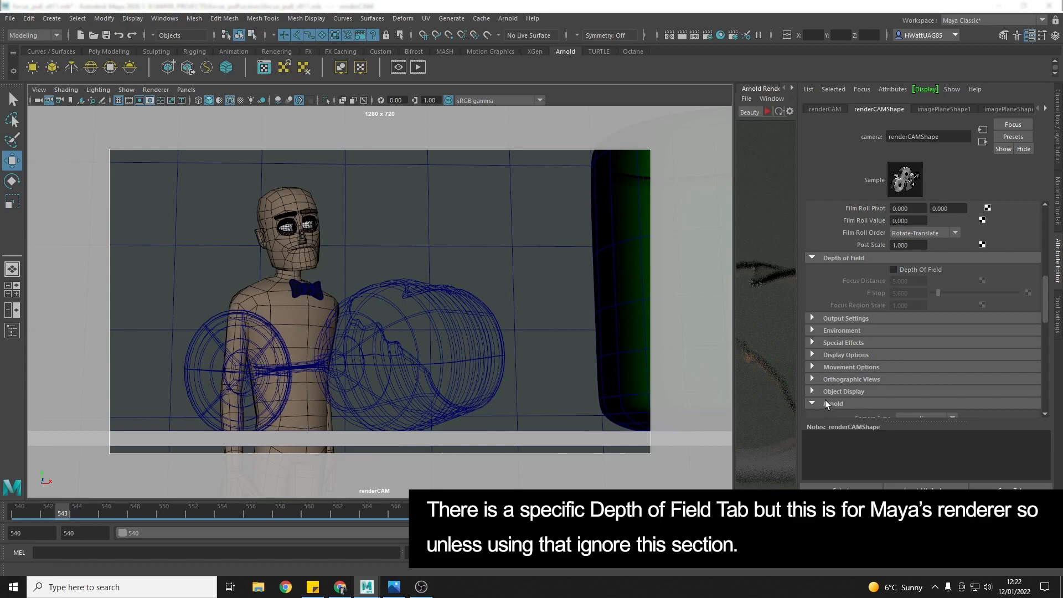
{"action": "left_click", "coordinate": [844, 258]}
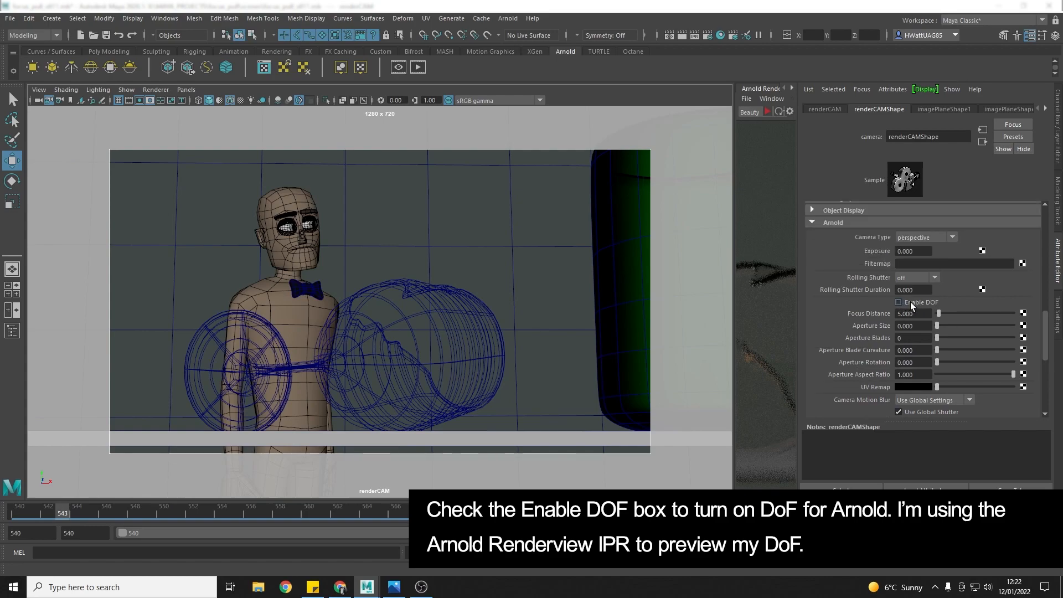
- Enable Arnold DOF on the render camera
{"action": "left_click", "coordinate": [899, 302]}
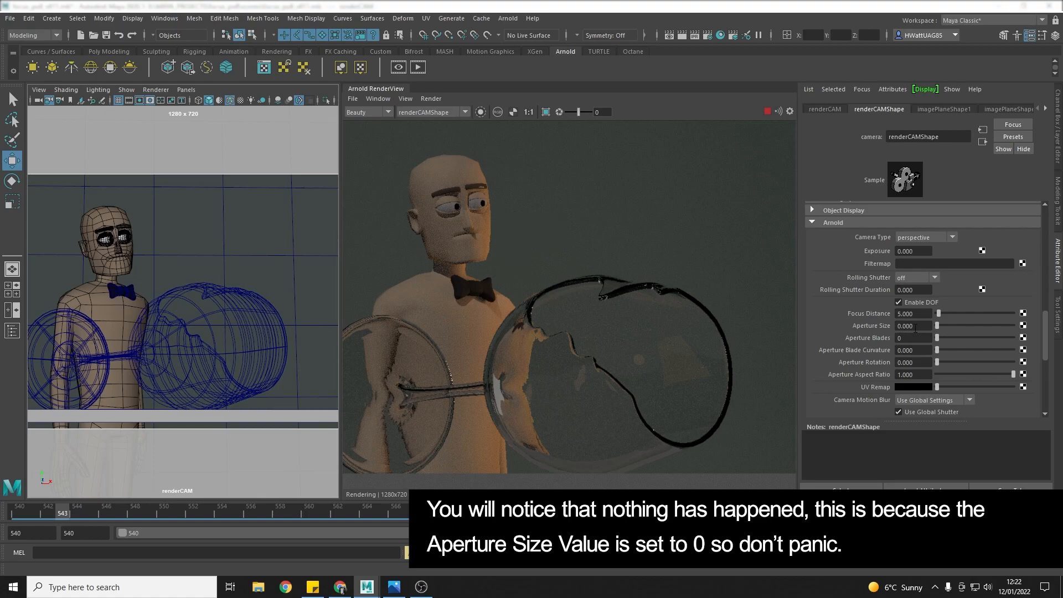
- Set the camera's Aperture Size to 1, blurring the whole Arnold preview
{"action": "triple_click", "coordinate": [913, 325]}
{"action": "type", "text": "1.000"}
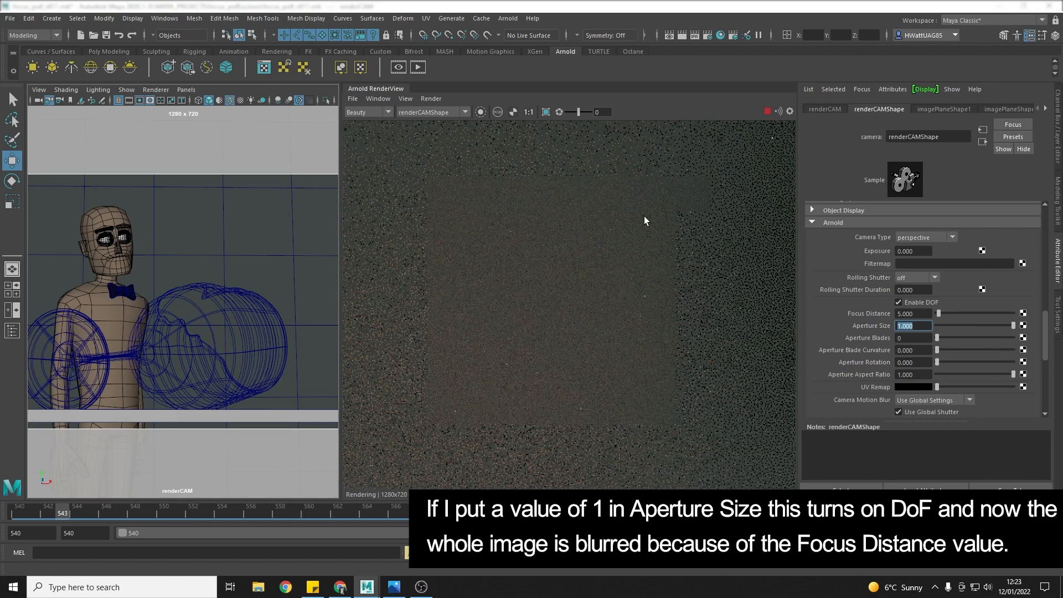
{"action": "mouse_move", "coordinate": [639, 354]}
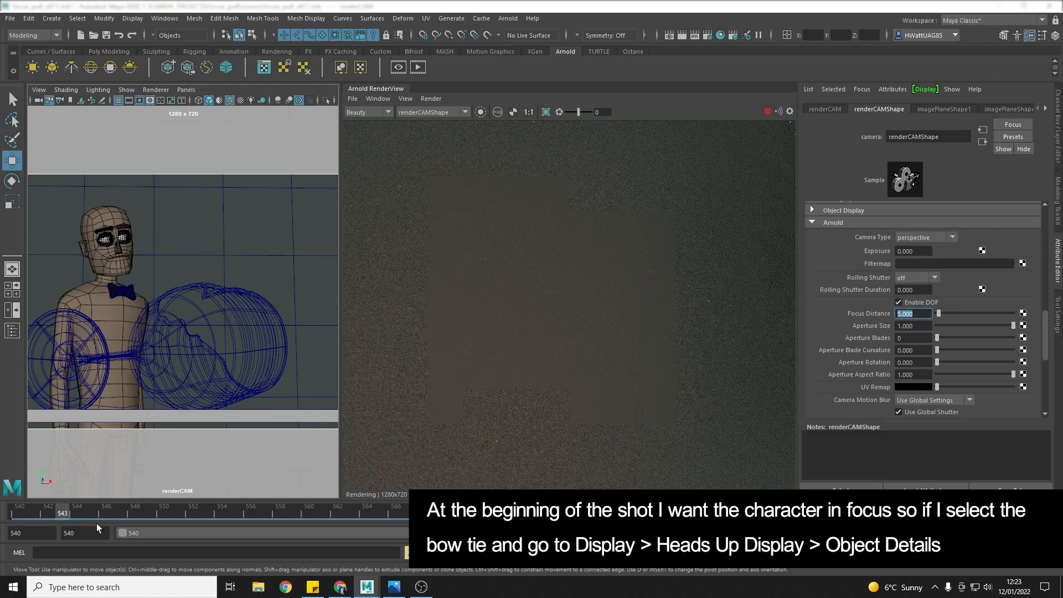
{"action": "mouse_move", "coordinate": [101, 275]}
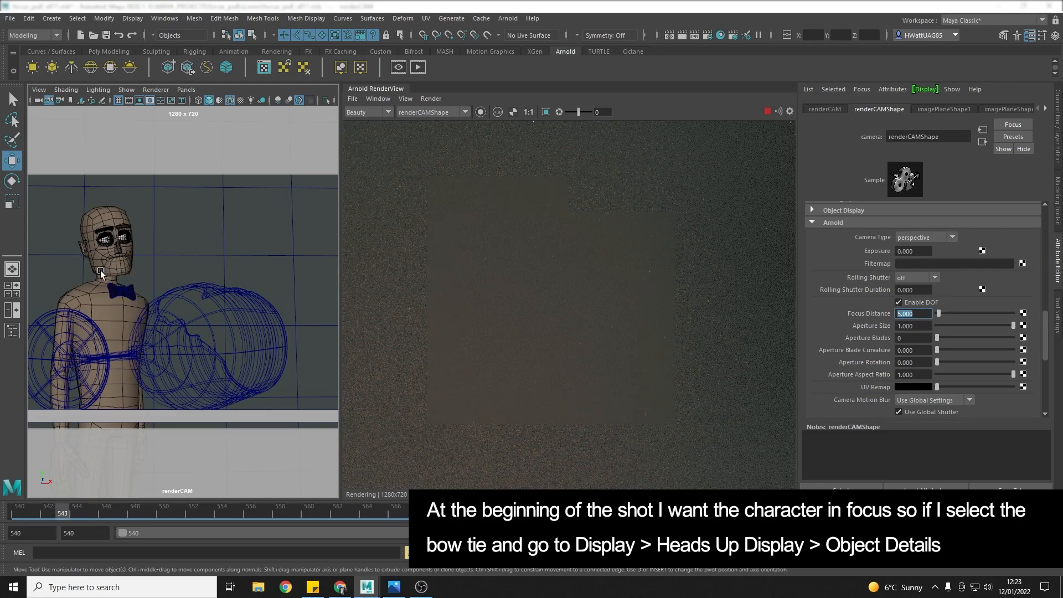
- Select the bow tie and show Object Details, reading its camera distance of 335.496
{"action": "left_click", "coordinate": [119, 288]}
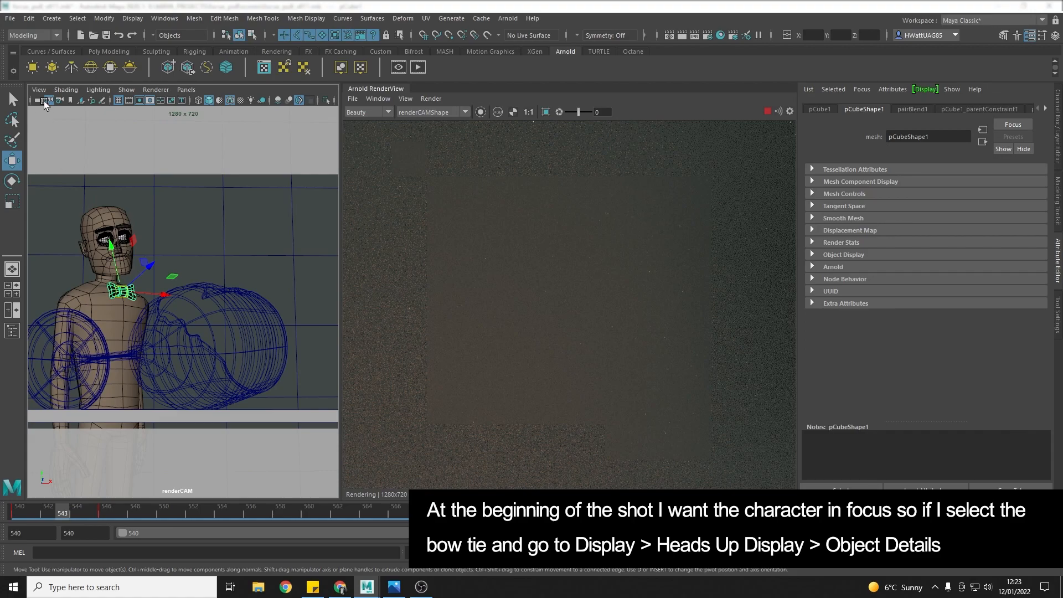
{"action": "left_click", "coordinate": [131, 19]}
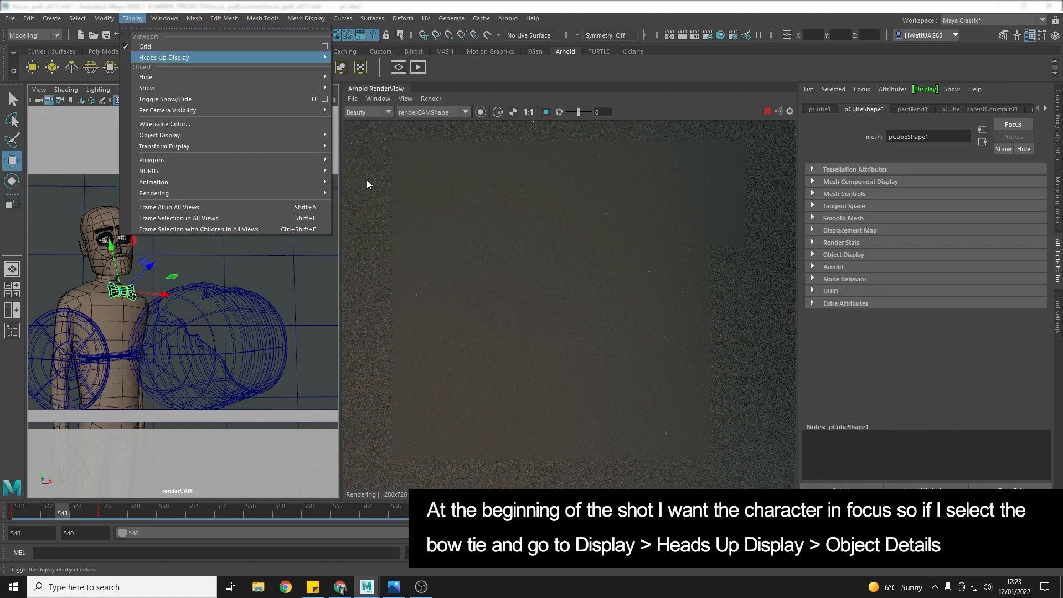
{"action": "left_click", "coordinate": [164, 56]}
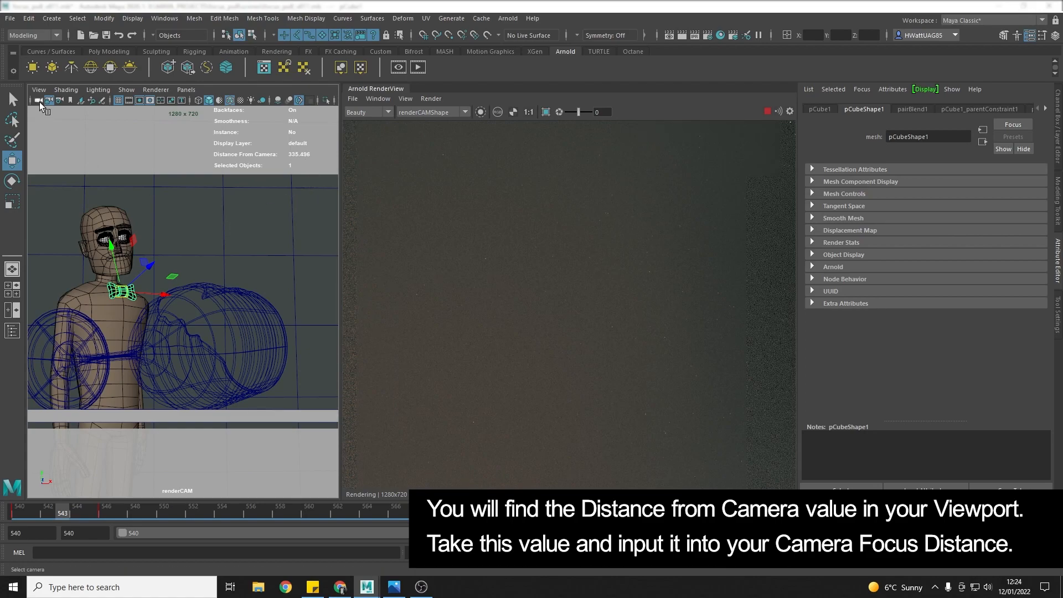
- Set the render camera's Focus Distance to 335.5 so the character is sharp
{"action": "left_click", "coordinate": [40, 108]}
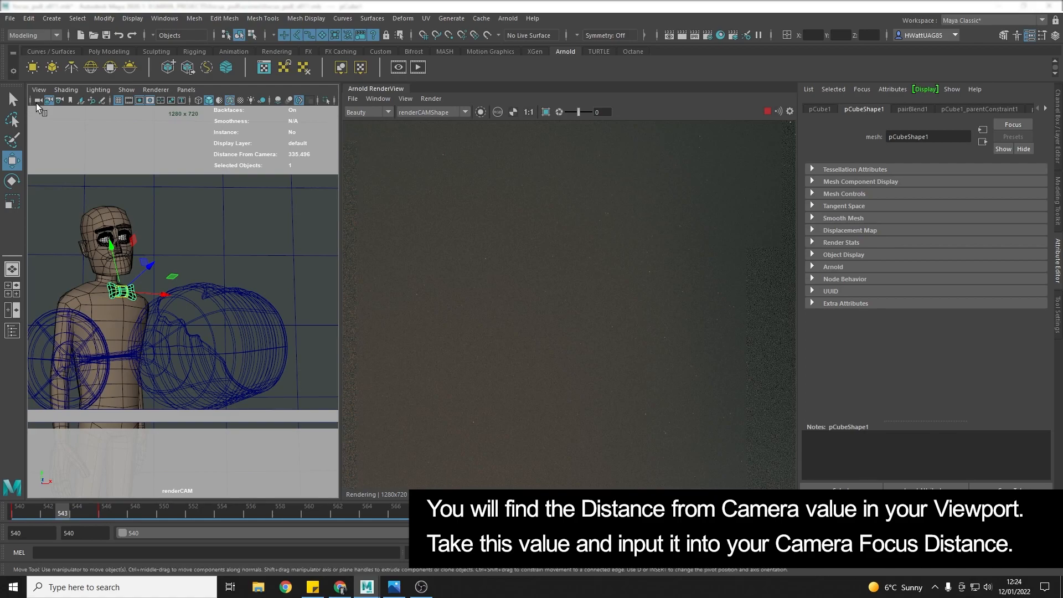
{"action": "left_click", "coordinate": [39, 100]}
{"action": "type", "text": "335.5"}
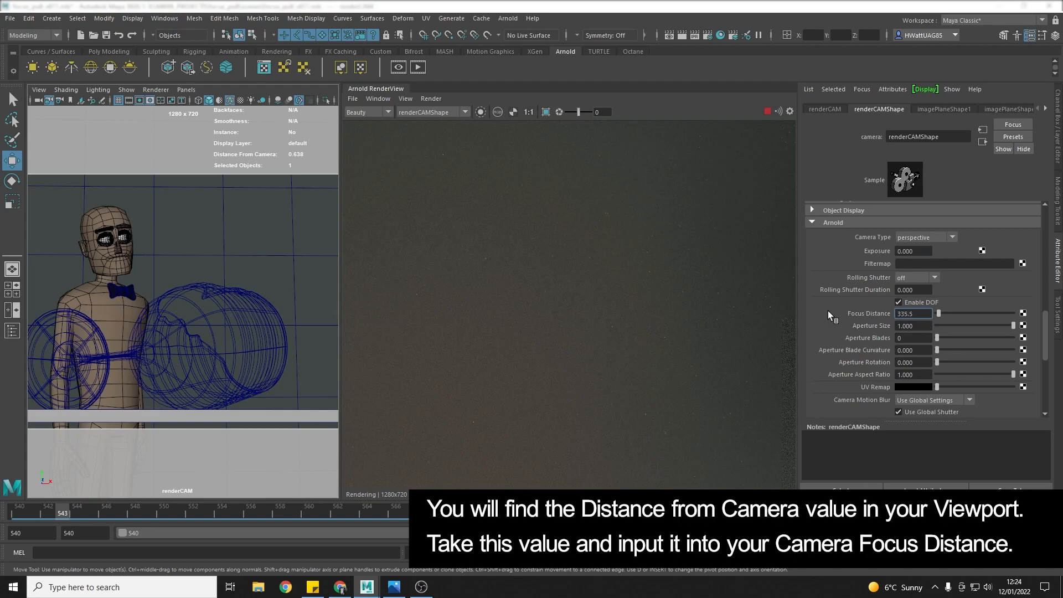
{"action": "triple_click", "coordinate": [913, 313]}
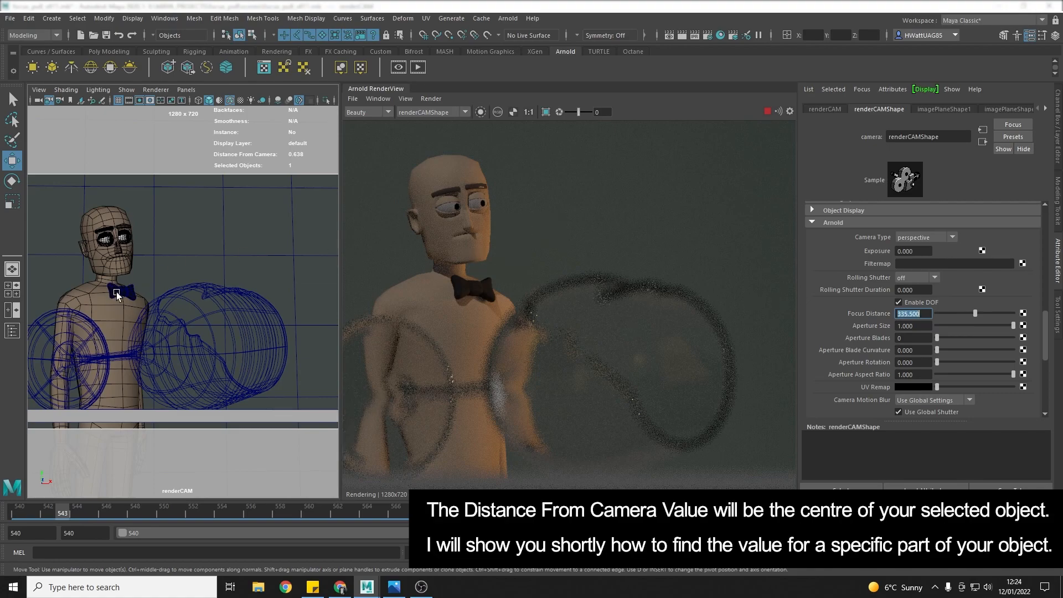
{"action": "left_click", "coordinate": [122, 292]}
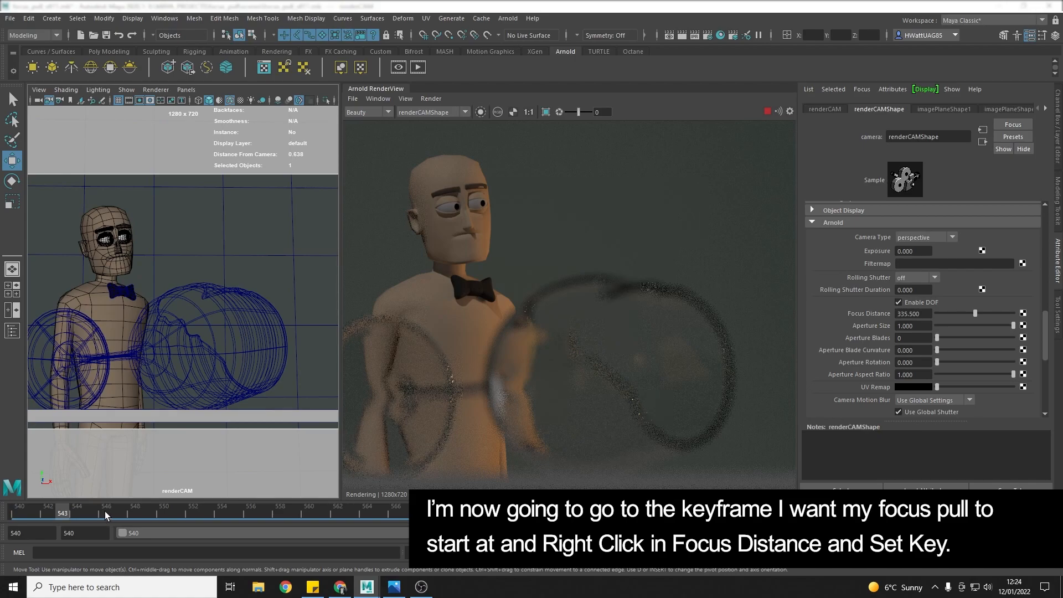
- Move the Time Slider to around frame 555 where the focus pull should happen
{"action": "left_click", "coordinate": [208, 512]}
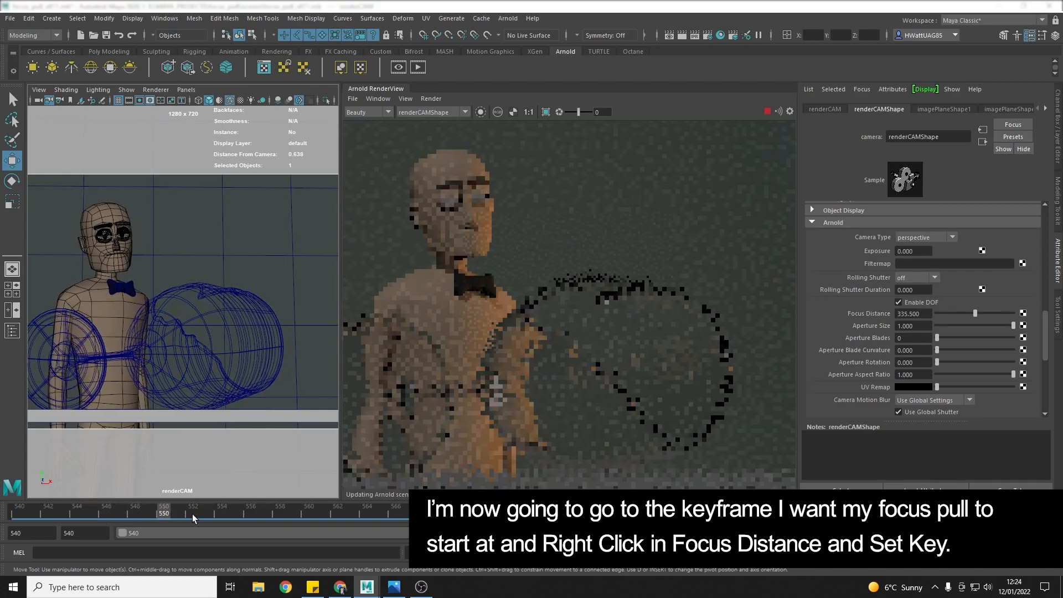
{"action": "left_click", "coordinate": [222, 511]}
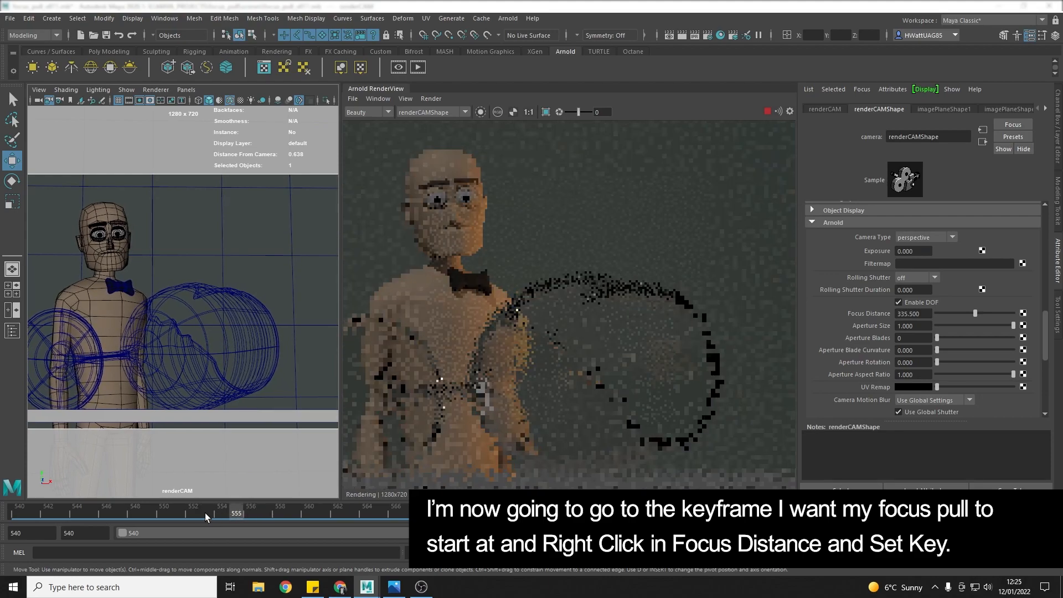
{"action": "left_click", "coordinate": [209, 512]}
{"action": "type", "text": "128.000"}
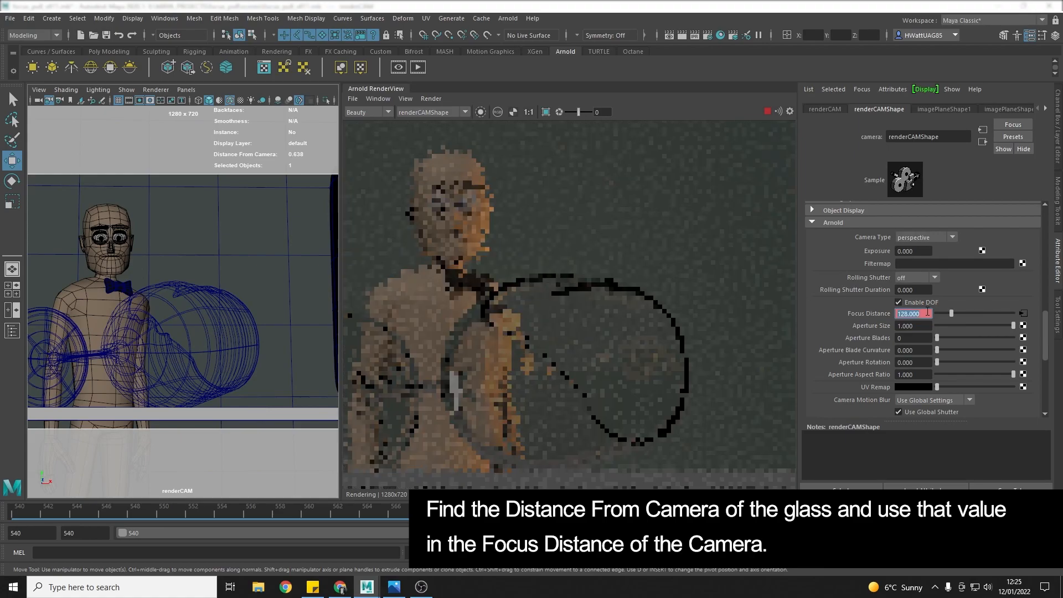
- Key Focus Distance 128 at this frame, pulling focus onto the glass
{"action": "right_click", "coordinate": [911, 312]}
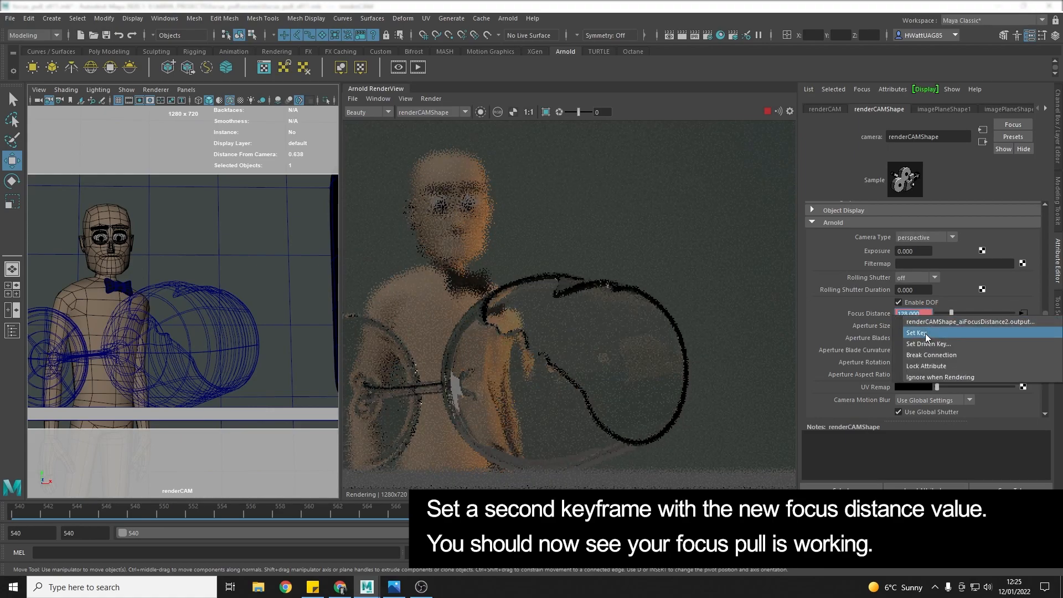
{"action": "left_click", "coordinate": [915, 332]}
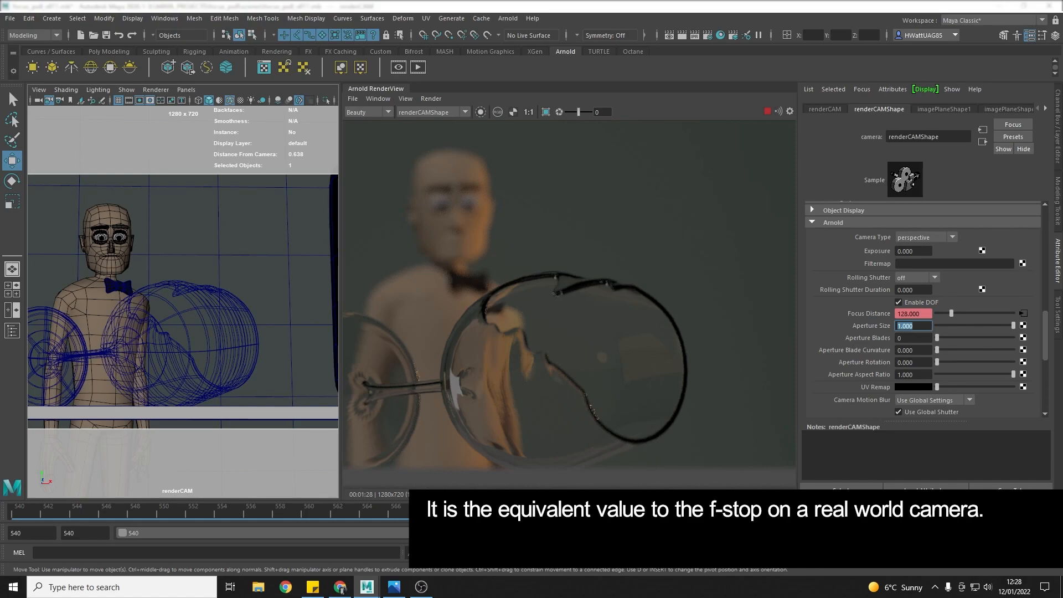
{"action": "mouse_move", "coordinate": [395, 587]}
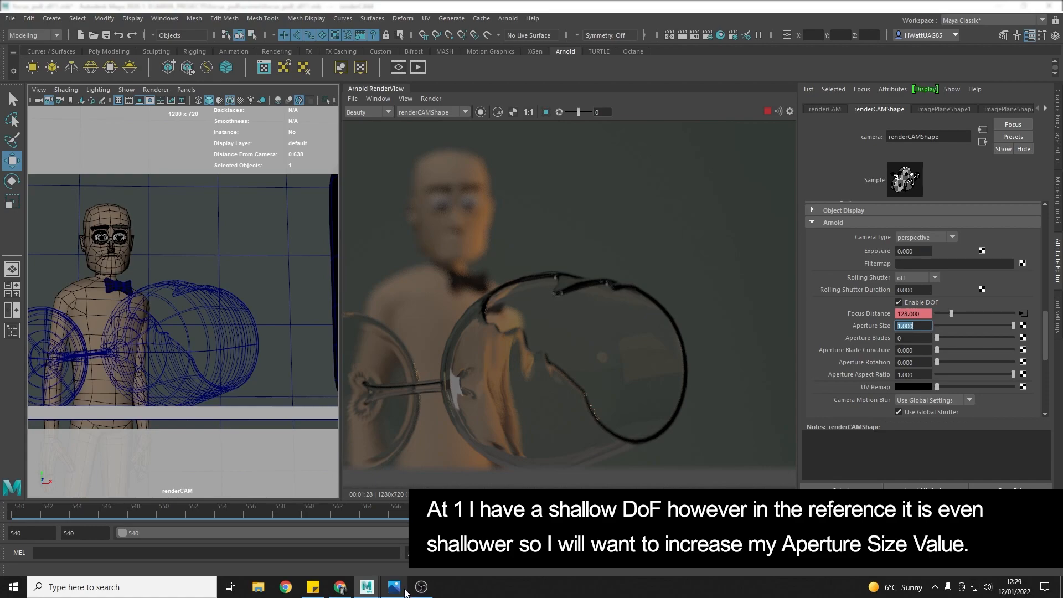
{"action": "mouse_move", "coordinate": [258, 587]}
{"action": "type", "text": "1.5"}
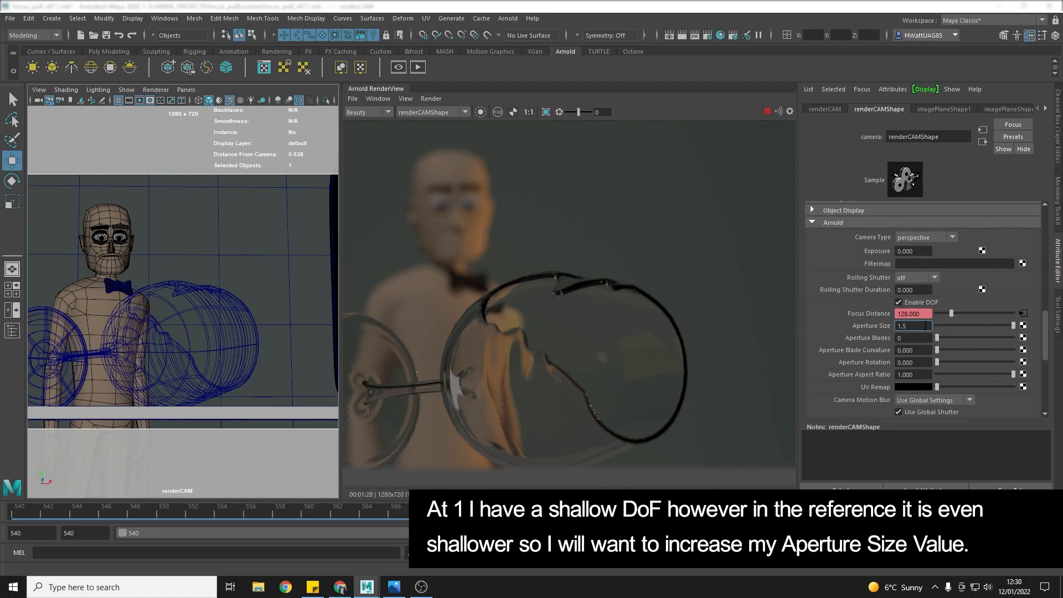
- Commit Aperture Size 1.5 for a shallower depth of field
{"action": "triple_click", "coordinate": [911, 325]}
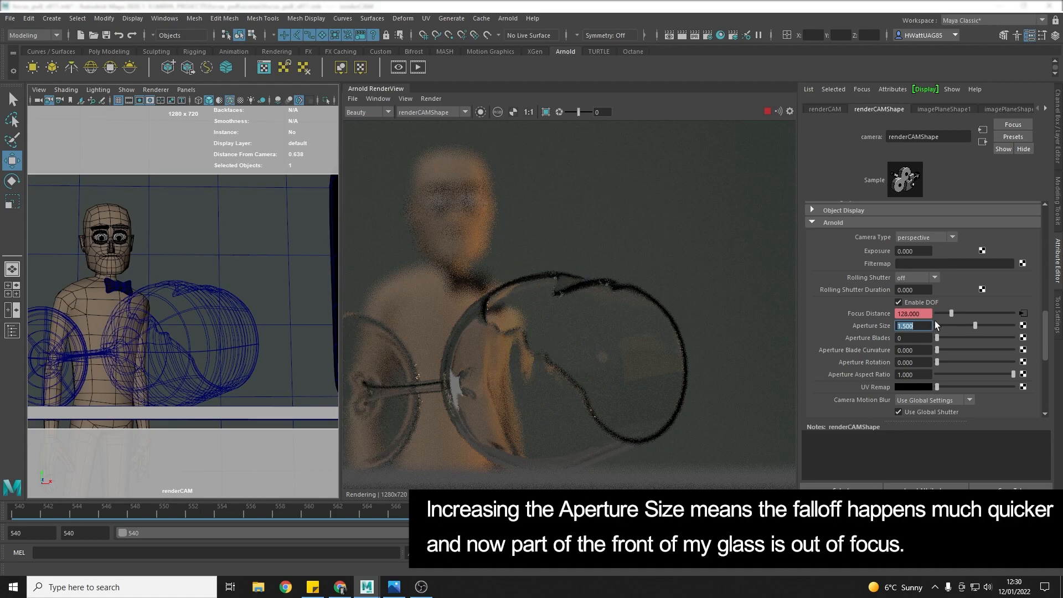
{"action": "mouse_move", "coordinate": [923, 332]}
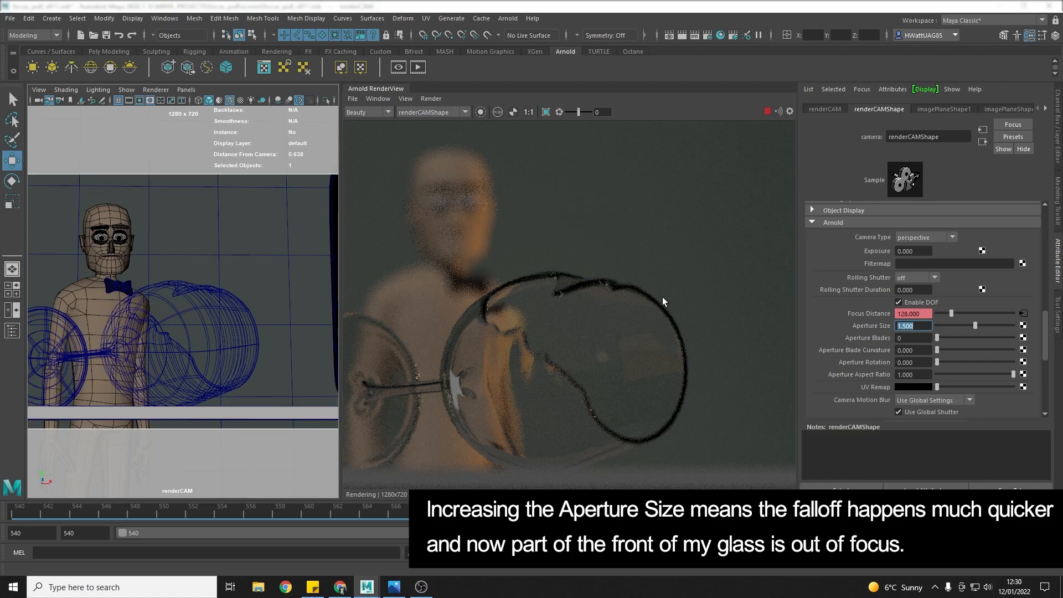
{"action": "mouse_move", "coordinate": [609, 263]}
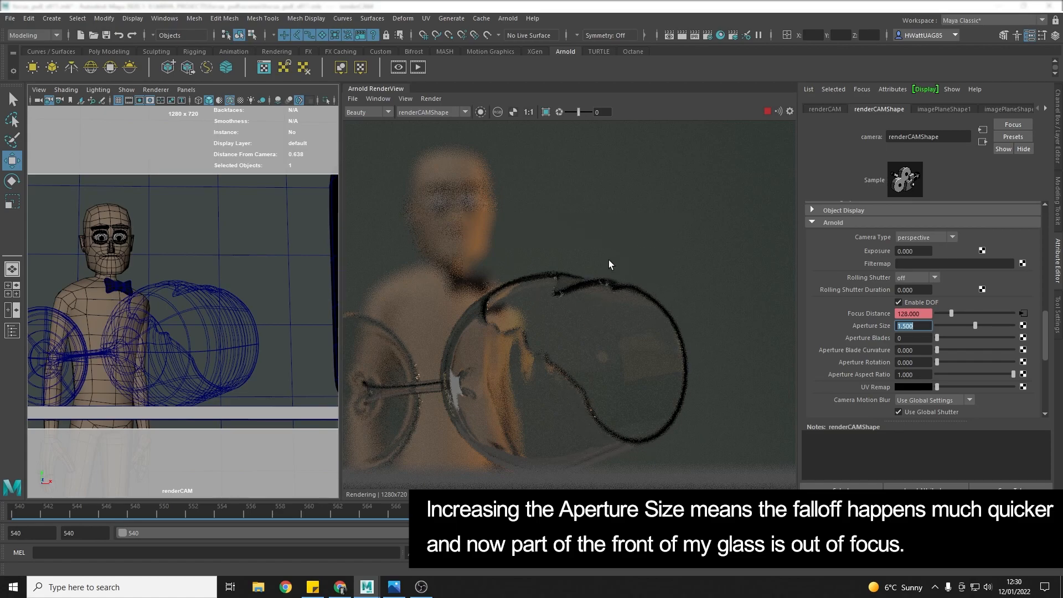
{"action": "mouse_move", "coordinate": [671, 339]}
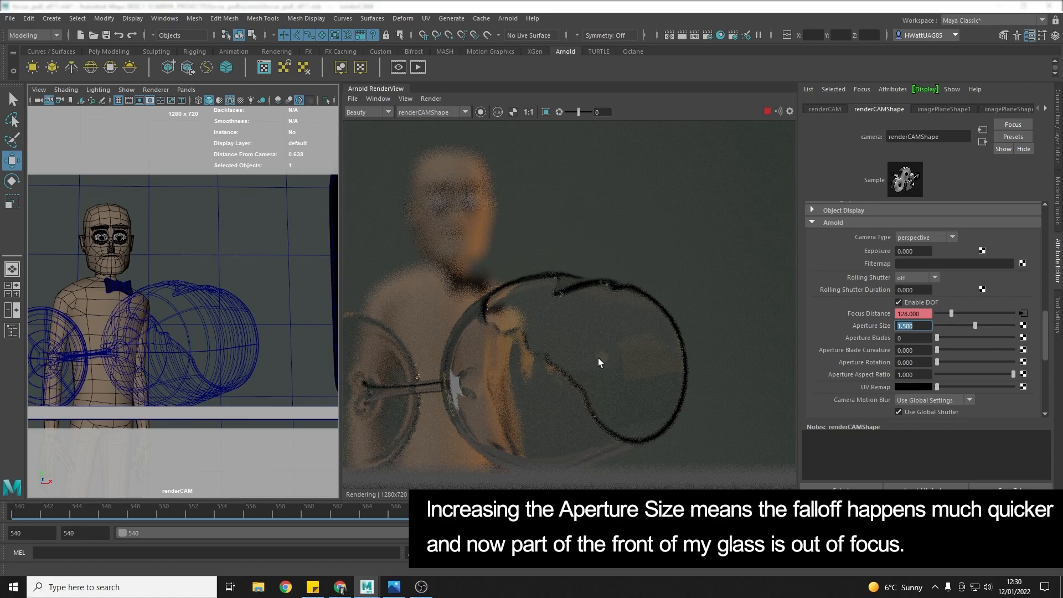
{"action": "mouse_move", "coordinate": [340, 245]}
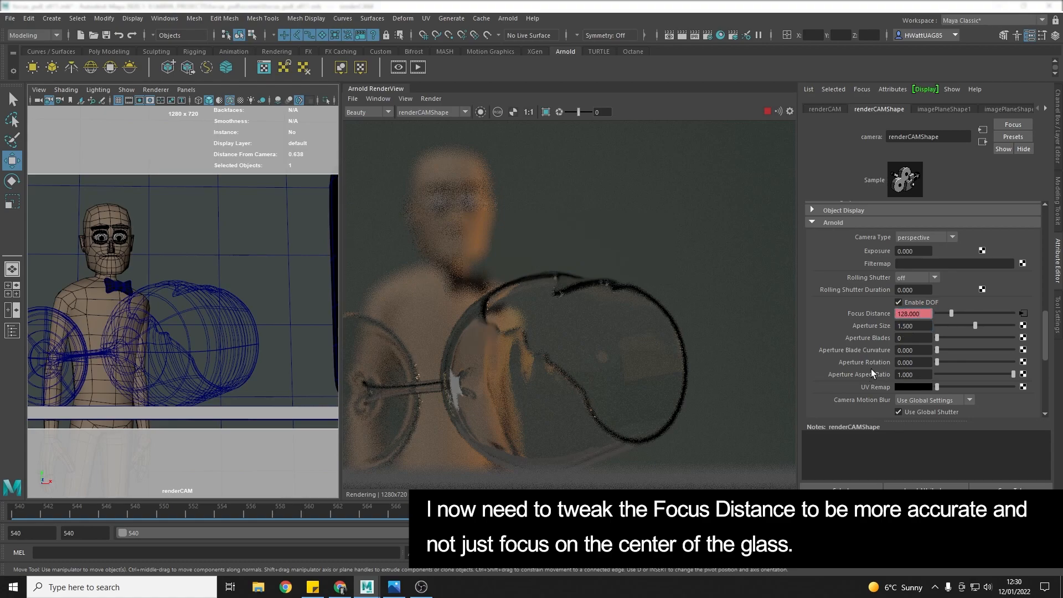
{"action": "mouse_move", "coordinate": [469, 378]}
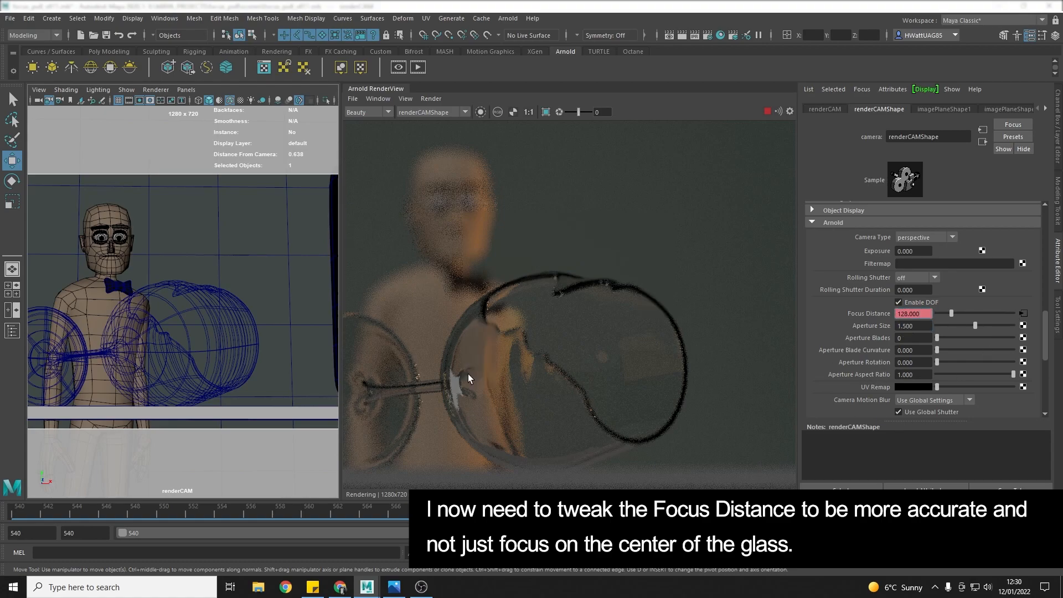
{"action": "mouse_move", "coordinate": [446, 382]}
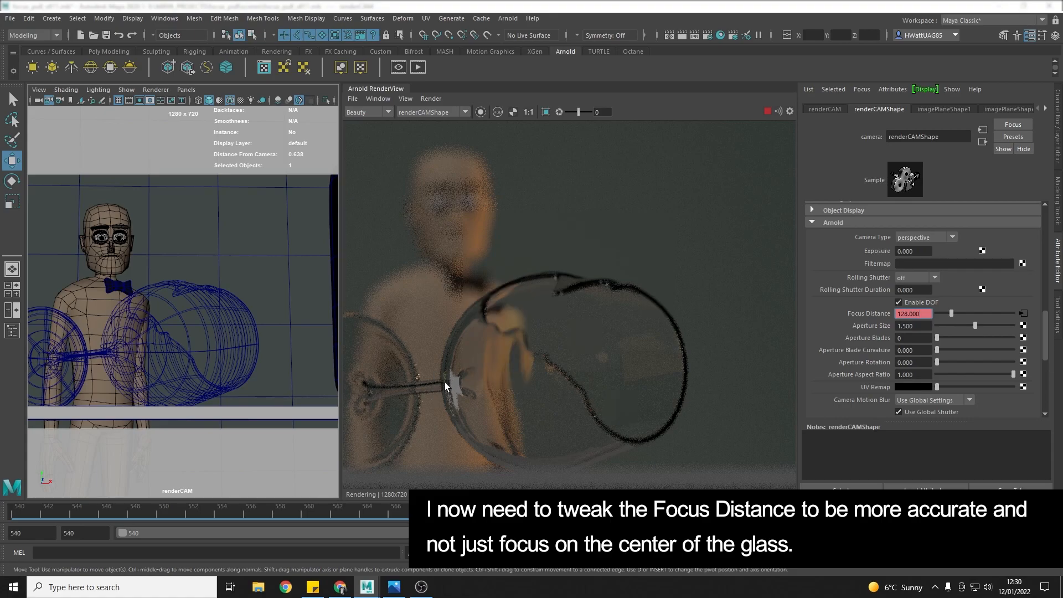
{"action": "mouse_move", "coordinate": [558, 298]}
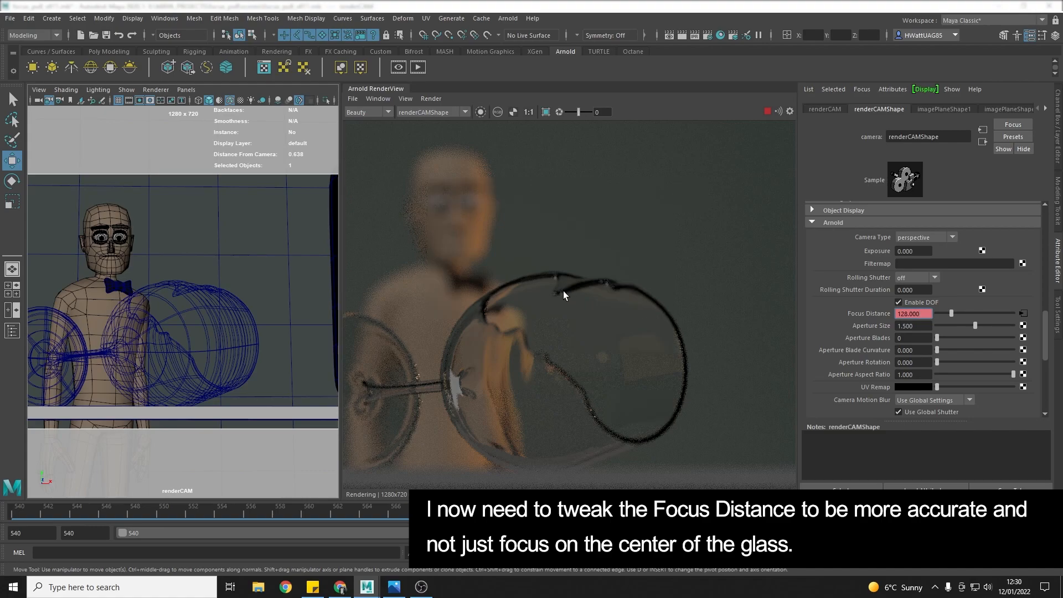
{"action": "mouse_move", "coordinate": [559, 291]}
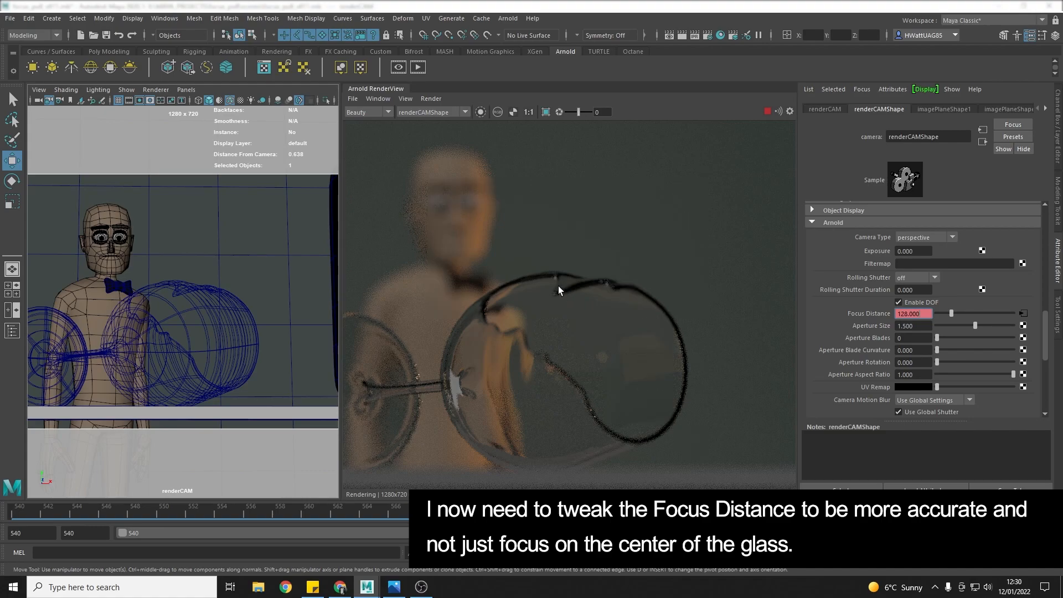
- Show the Focus Distance anim curve keys: 335.5 at frame 554, 128 at frame 578
{"action": "left_click", "coordinate": [51, 19]}
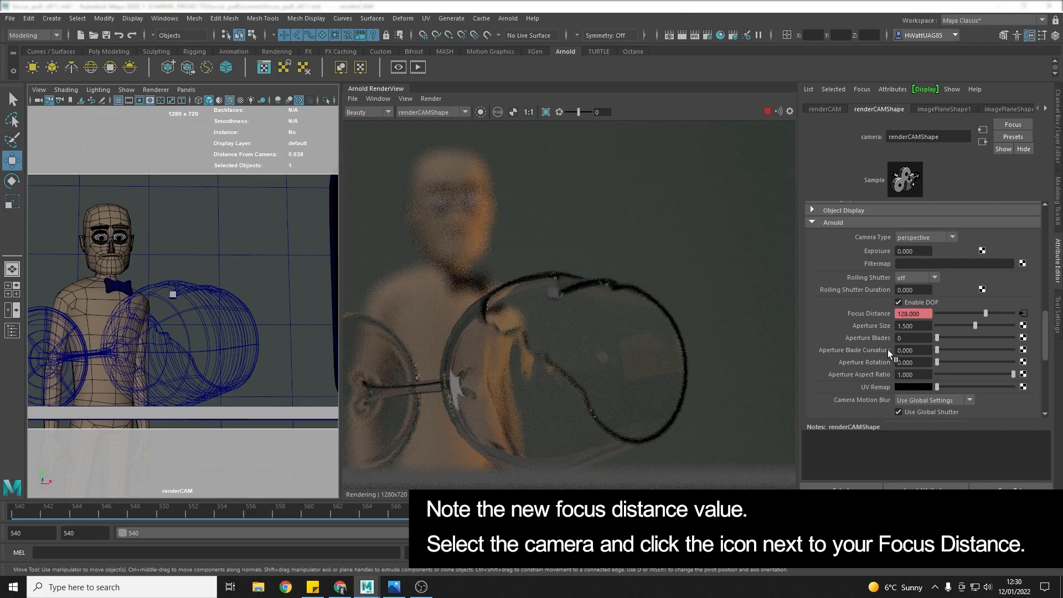
{"action": "left_click", "coordinate": [1023, 313]}
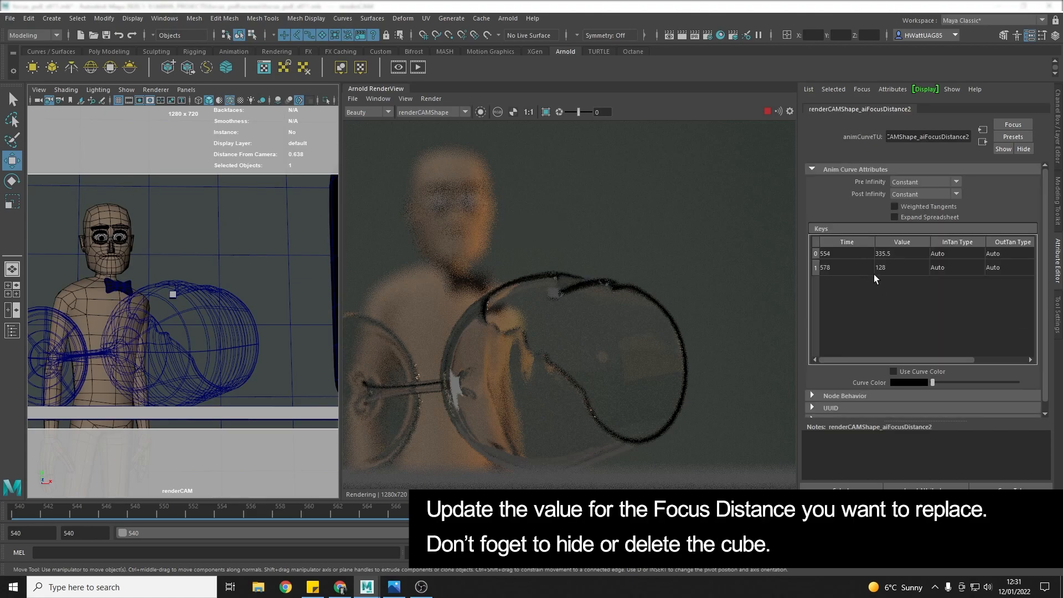
- Set the frame 578 Focus Distance key to 112 and select the rim helper cube
{"action": "double_click", "coordinate": [900, 267]}
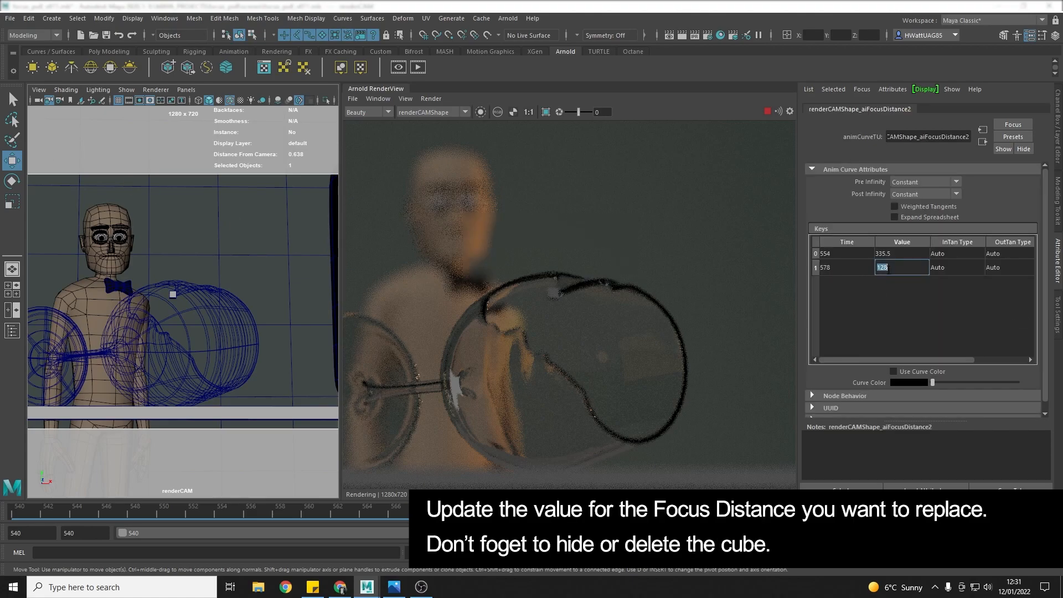
{"action": "type", "text": "112"}
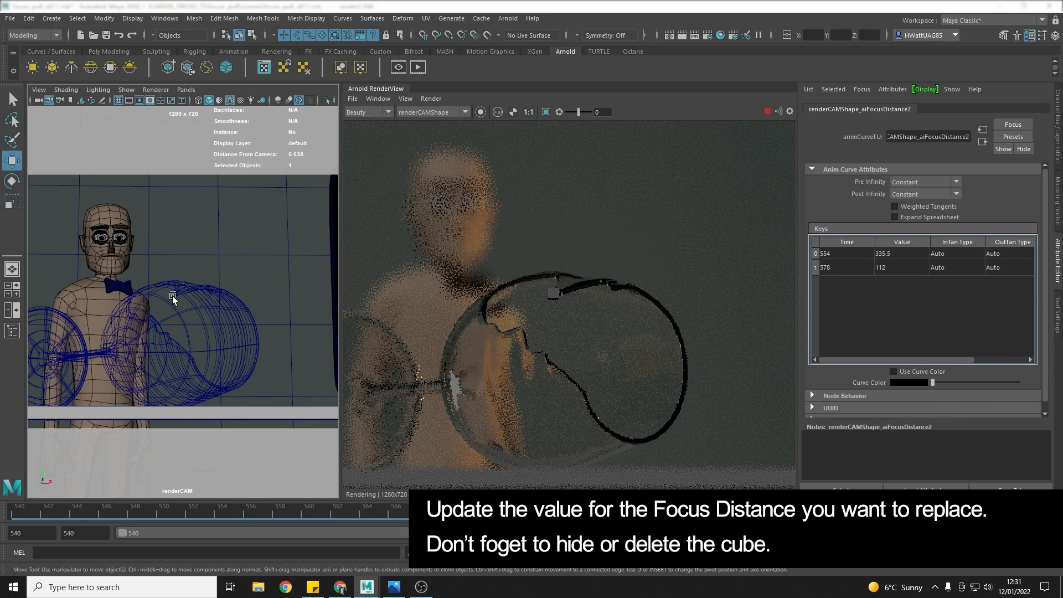
{"action": "left_click", "coordinate": [172, 294]}
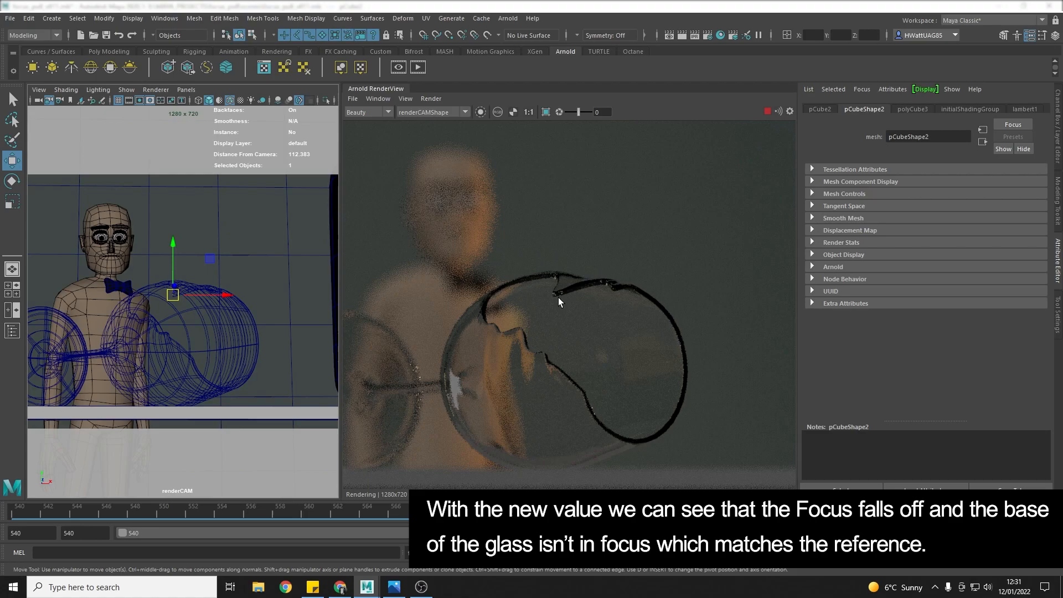
{"action": "mouse_move", "coordinate": [418, 405]}
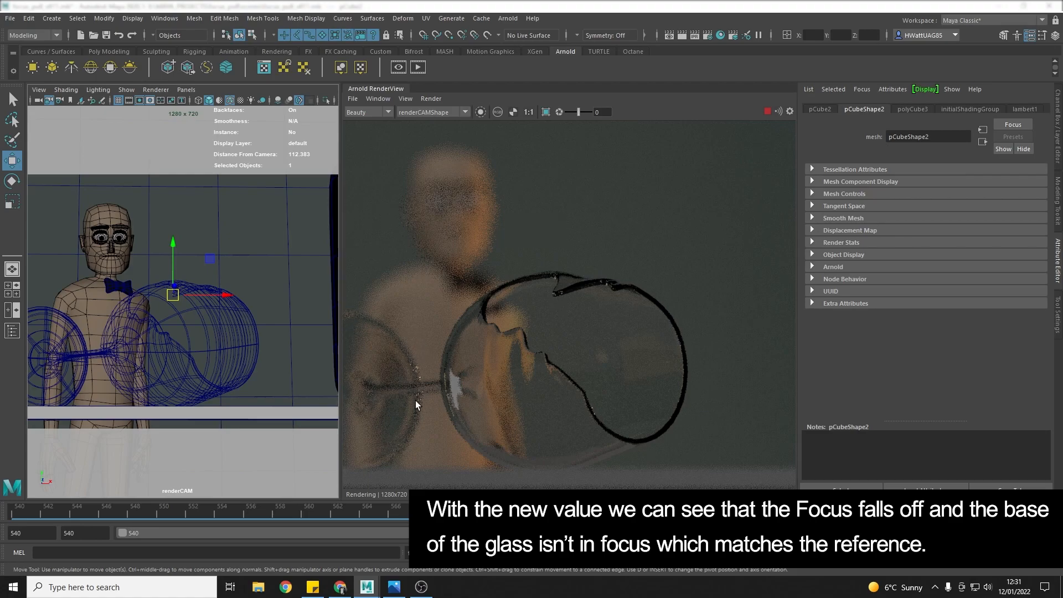
{"action": "mouse_move", "coordinate": [346, 466]}
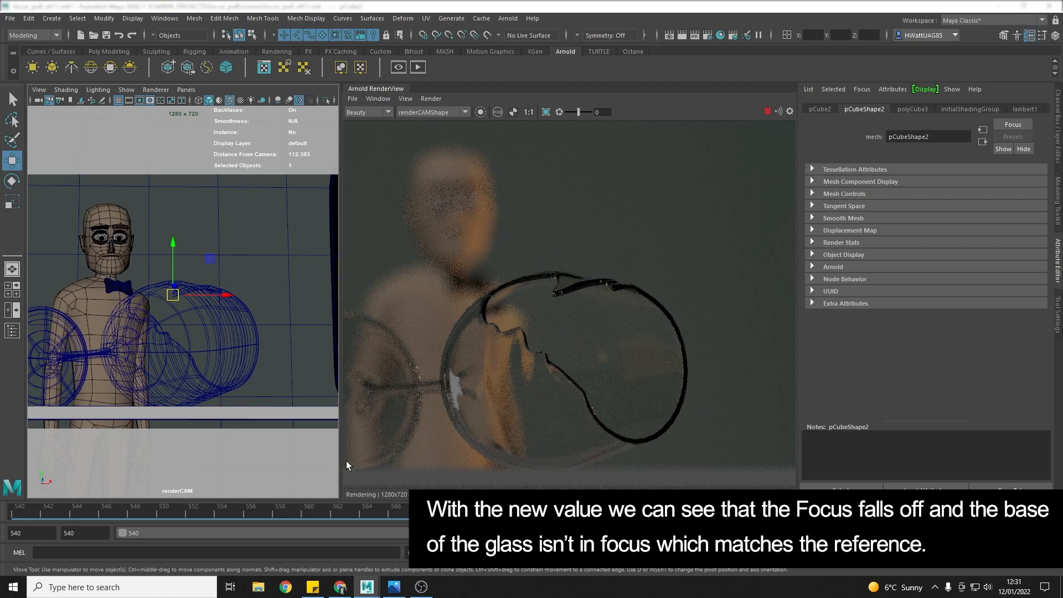
{"action": "mouse_move", "coordinate": [389, 442]}
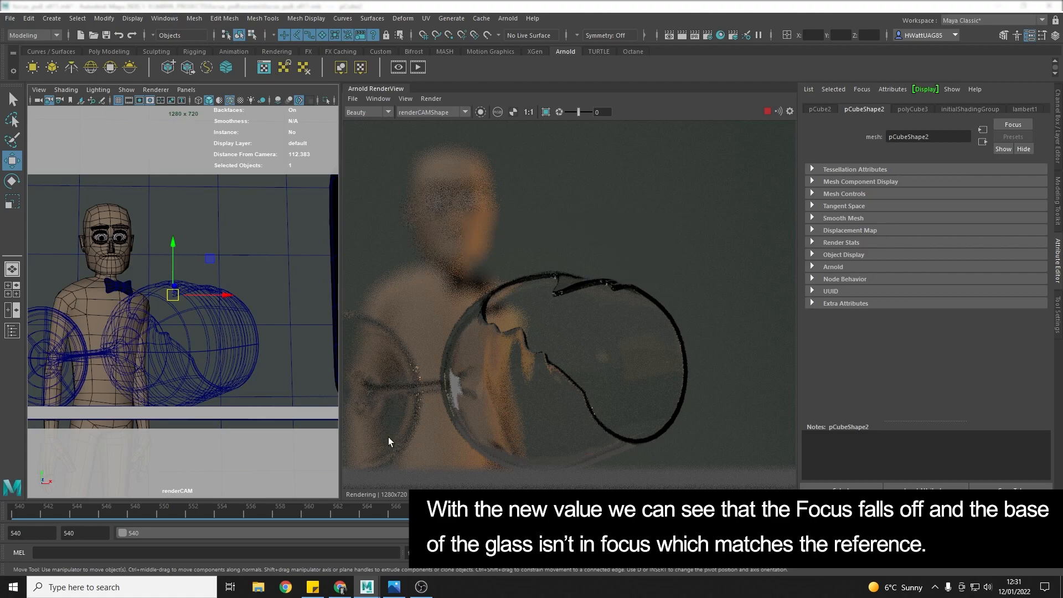
{"action": "mouse_move", "coordinate": [384, 440]}
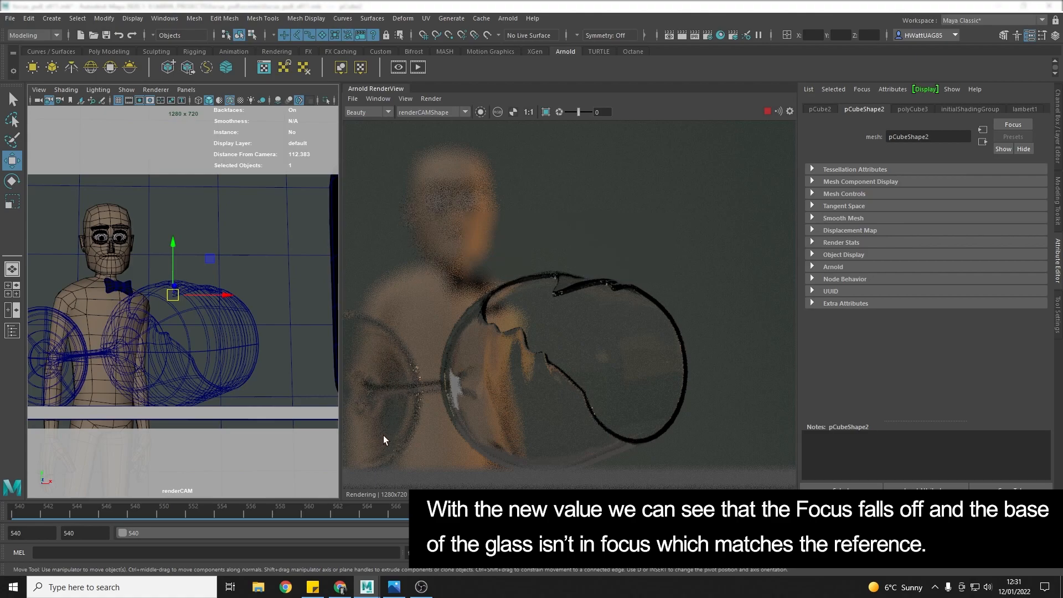